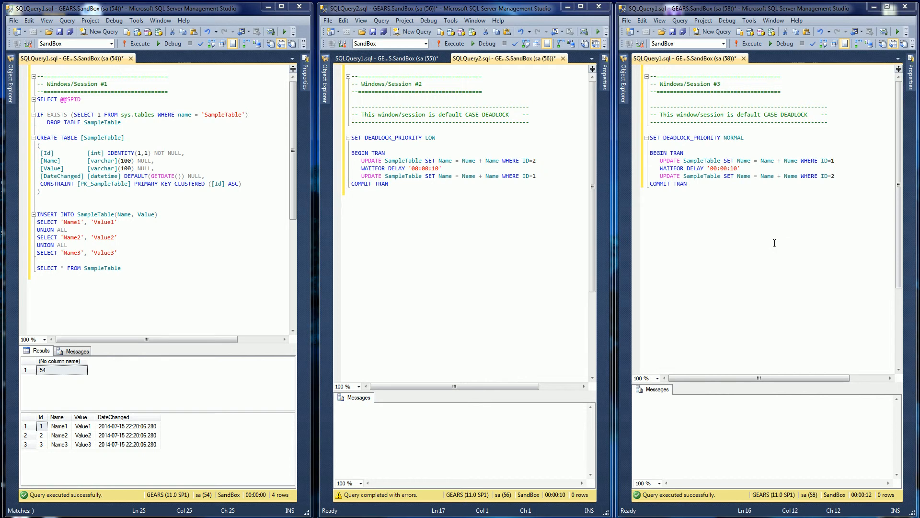
mouse_move(465, 257)
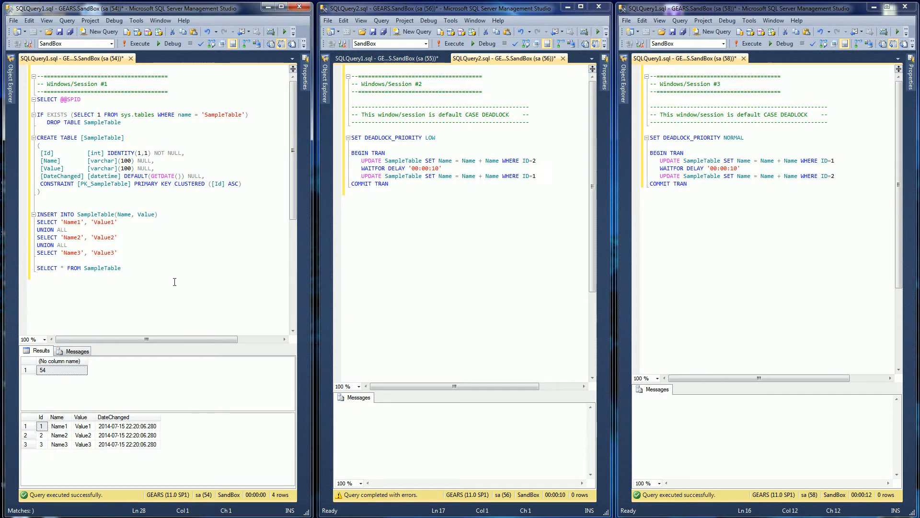
Rerun the Session #1 setup script so SampleTable holds rows Name1, Name2 and Name3.
click(139, 43)
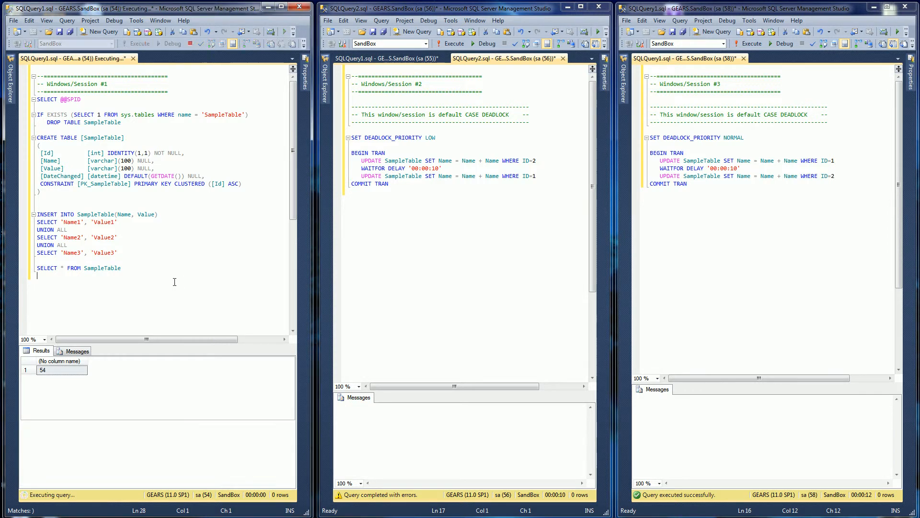
click(136, 44)
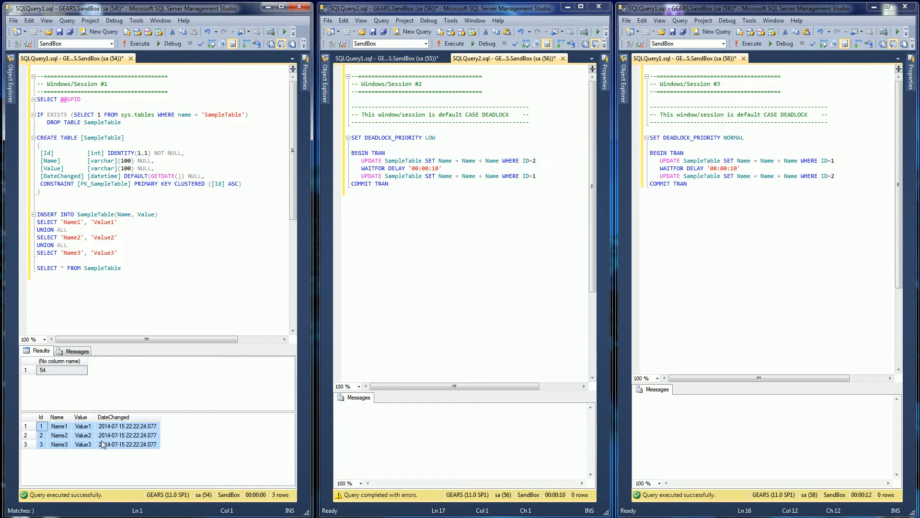
click(42, 434)
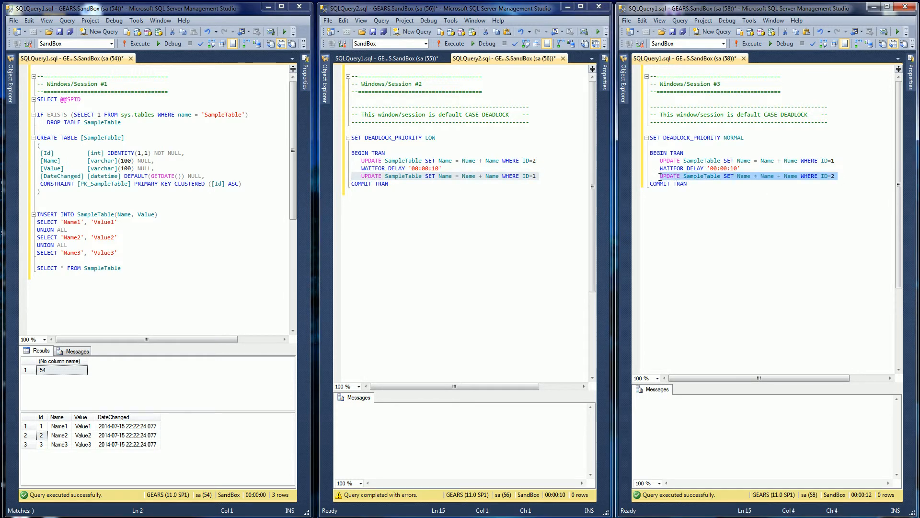
click(536, 160)
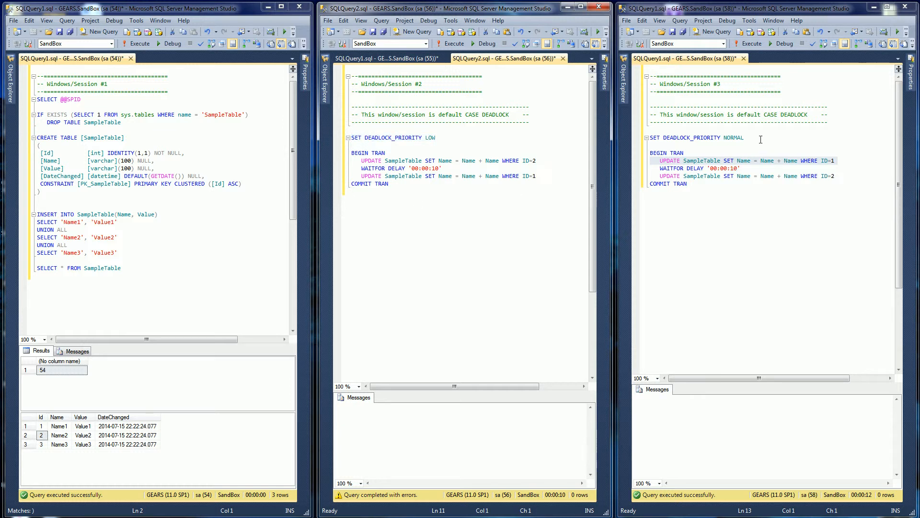
click(432, 191)
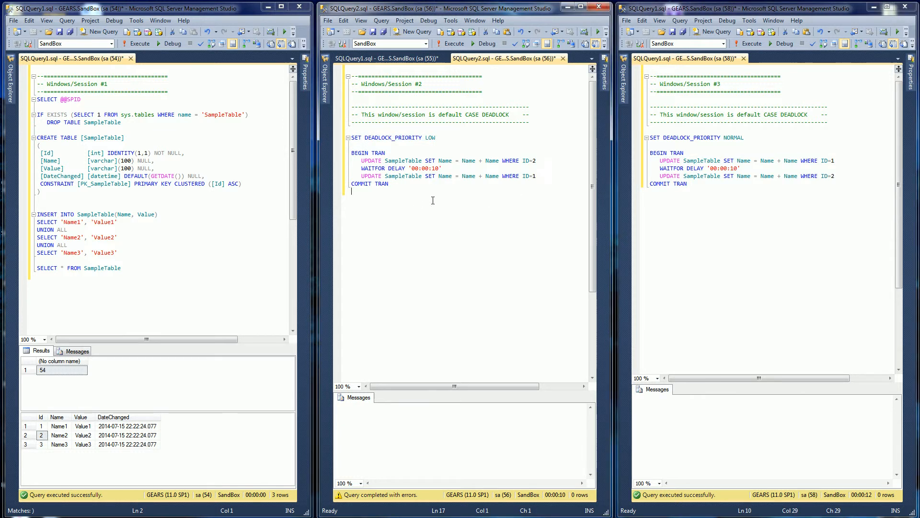
mouse_move(452, 207)
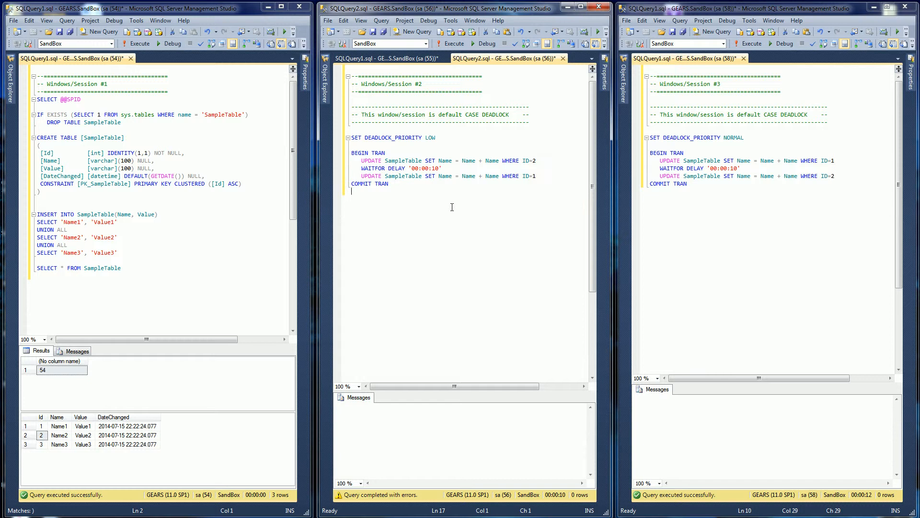
mouse_move(405, 201)
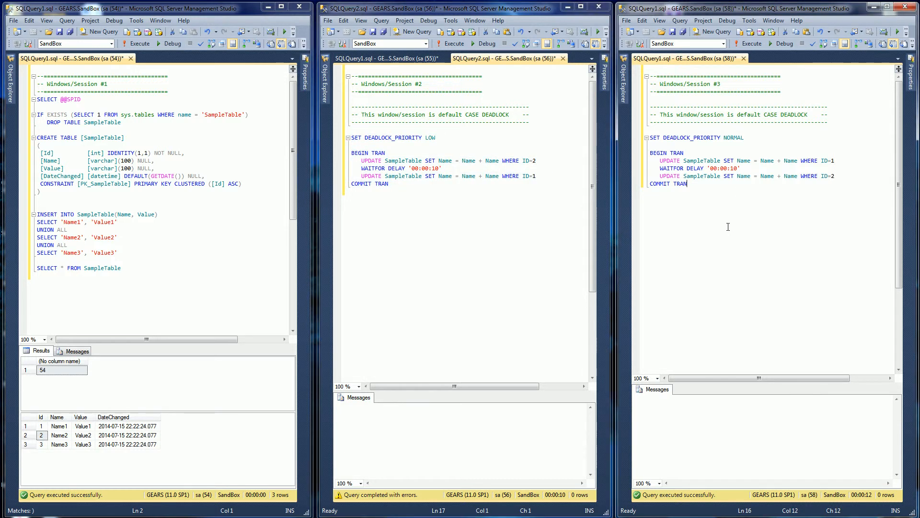
Execute Session #3, then Session #2, making low-priority Session #2 the deadlock victim.
click(750, 43)
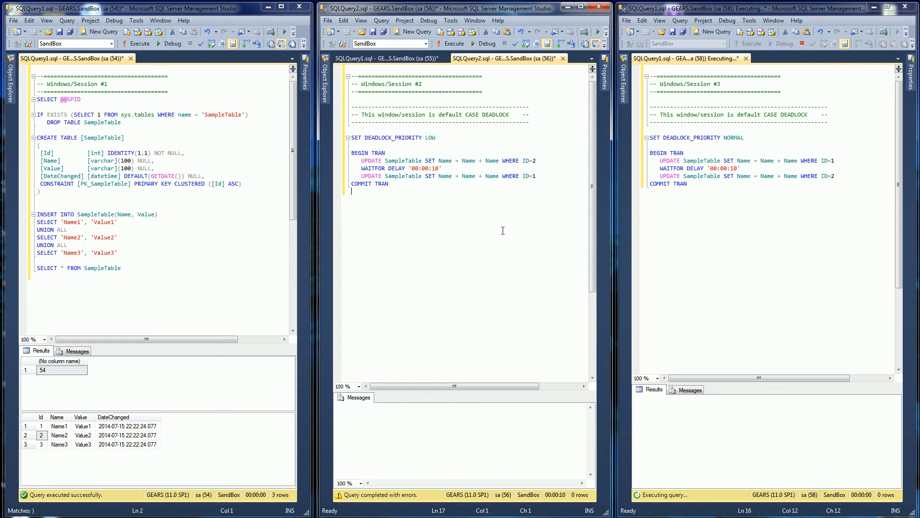
click(453, 44)
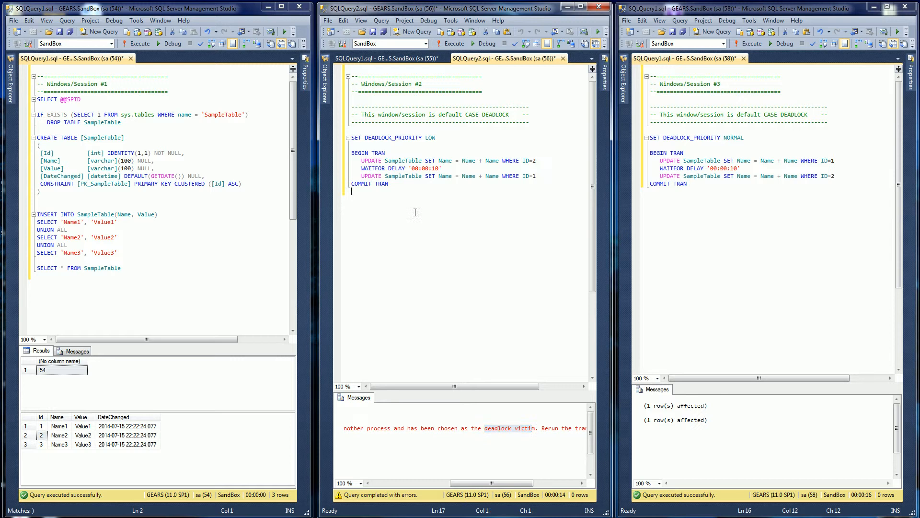
mouse_move(458, 247)
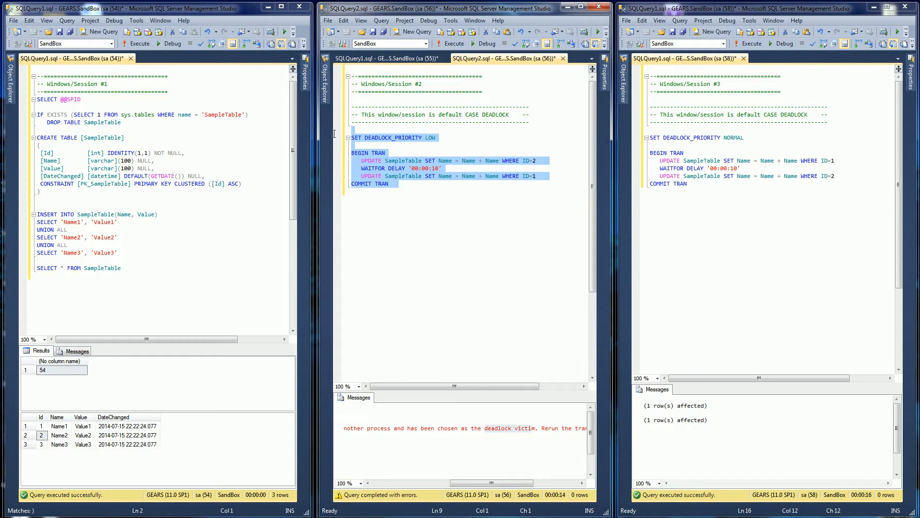
mouse_move(414, 206)
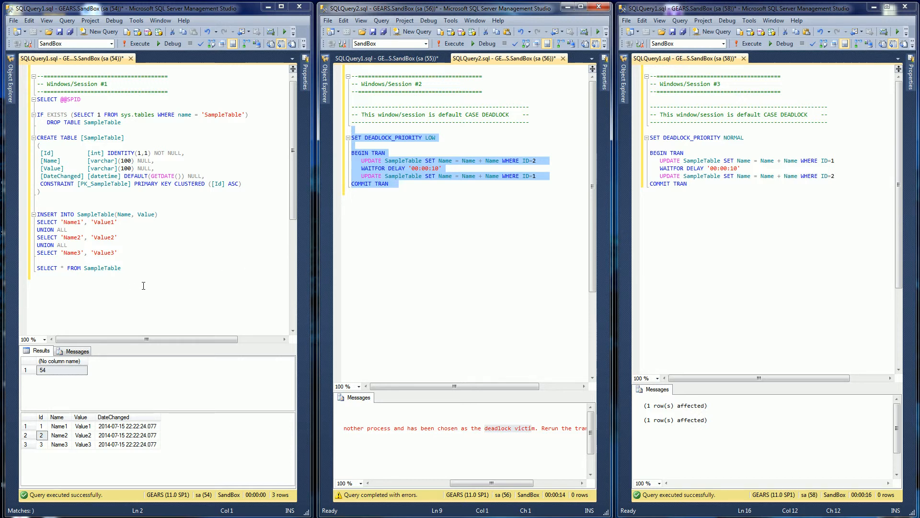
Re-execute the setup script to reset SampleTable, then show the Session #4 SQLQuery1.sql script.
click(121, 267)
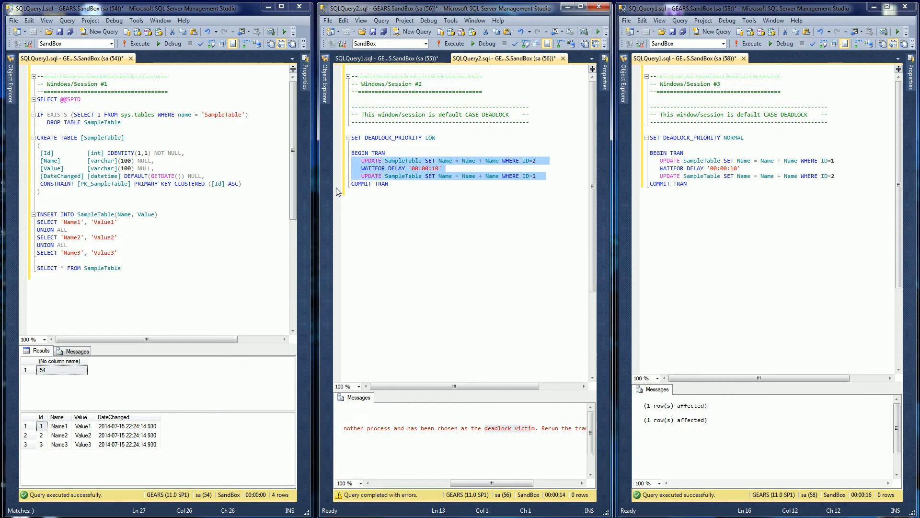
click(411, 57)
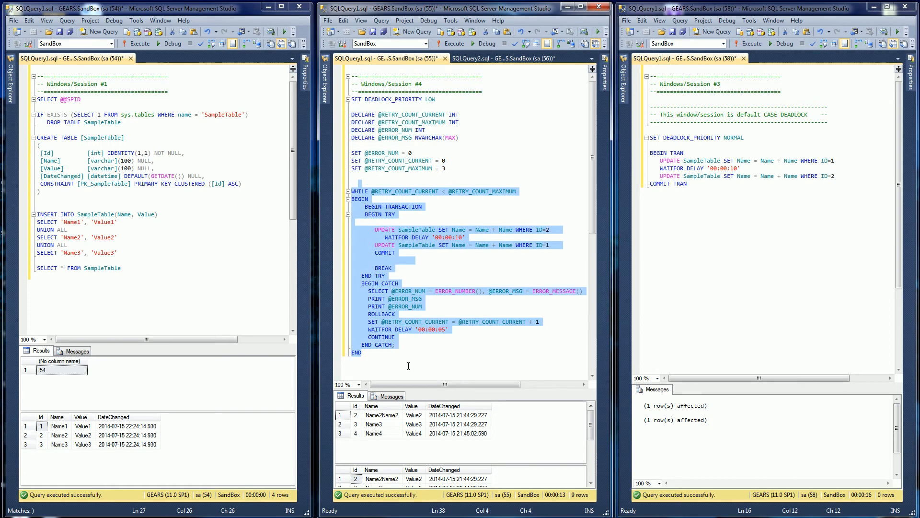
click(559, 245)
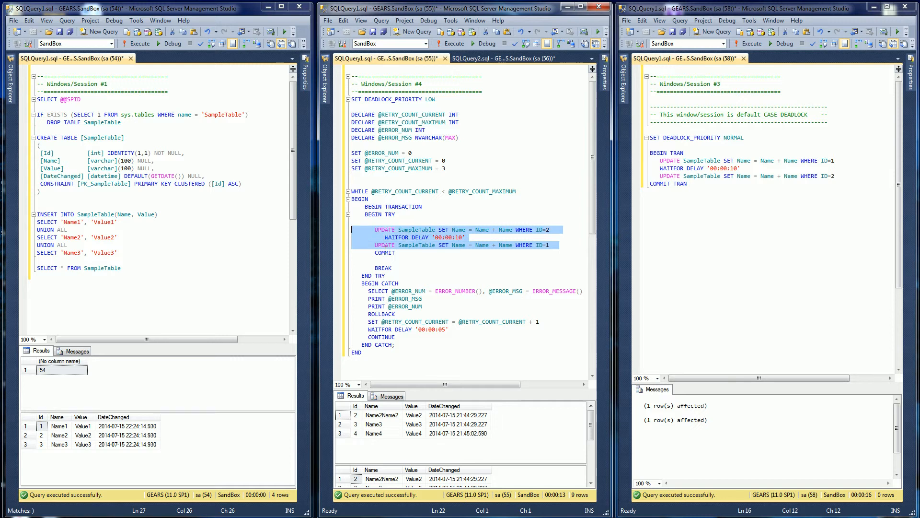
click(381, 215)
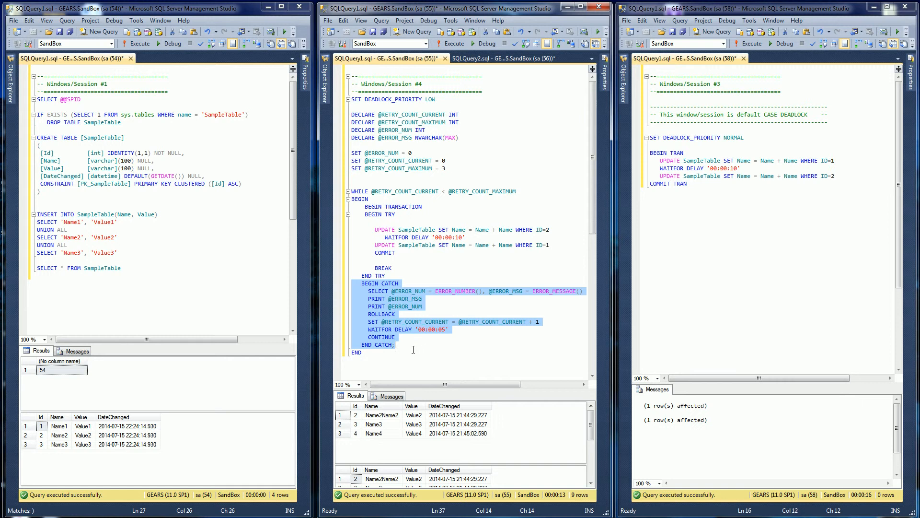
click(379, 362)
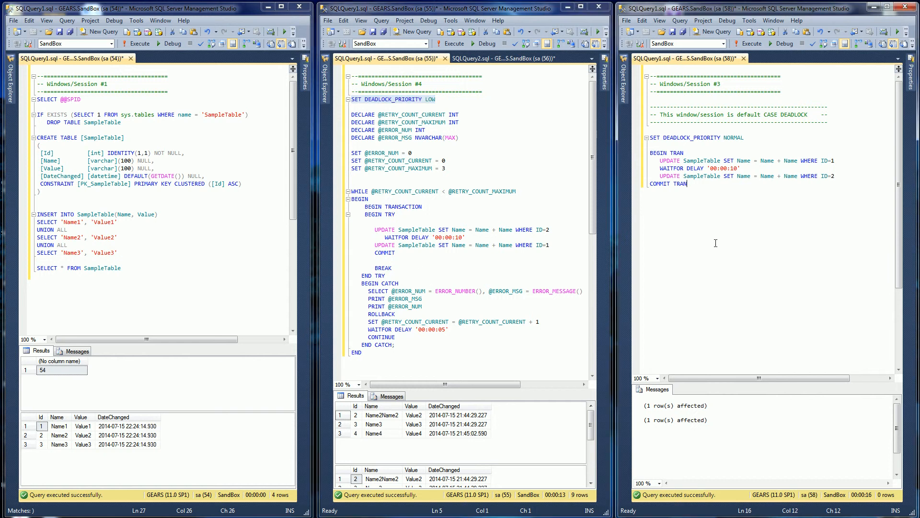
Execute Session #3, then the Session #4 retry loop, which survives error 1205 and updates both rows.
click(389, 395)
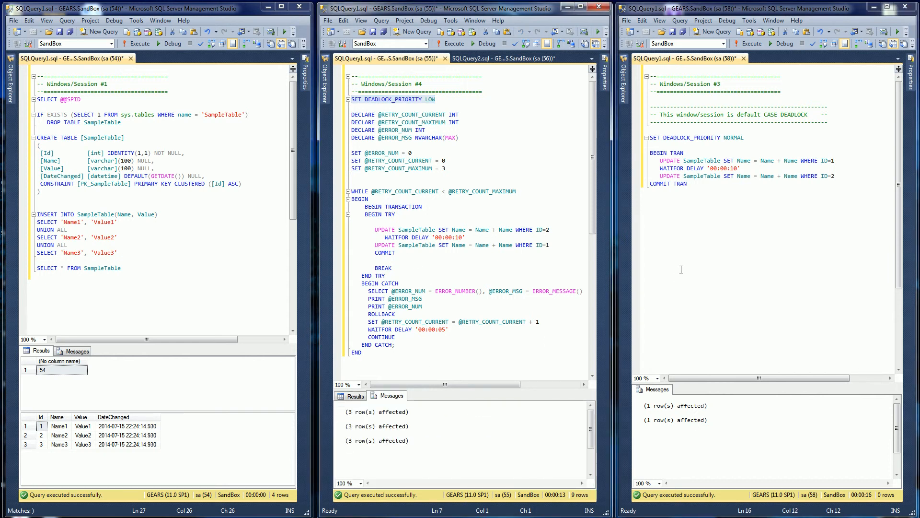
click(749, 43)
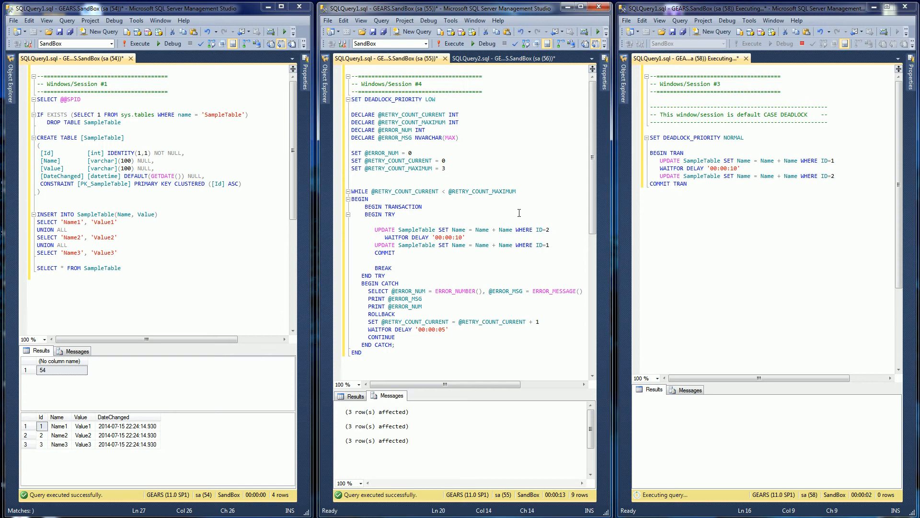
click(454, 43)
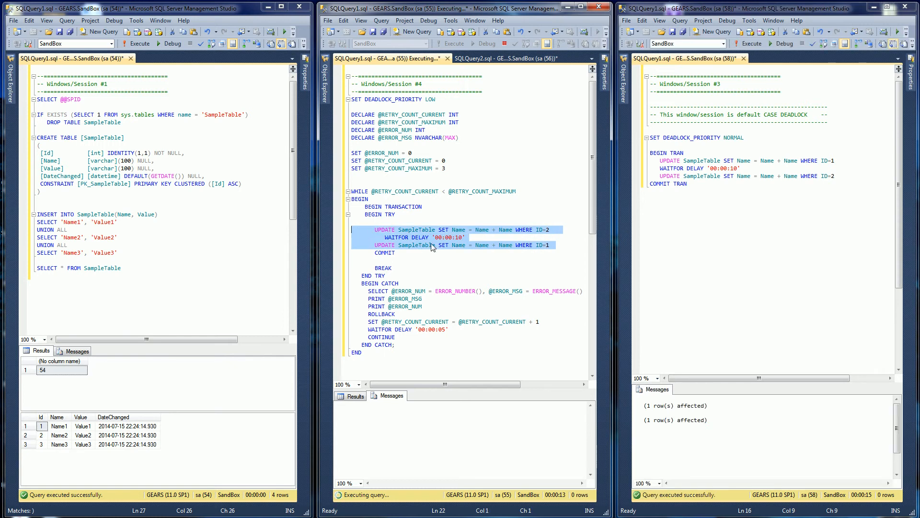
mouse_move(675, 259)
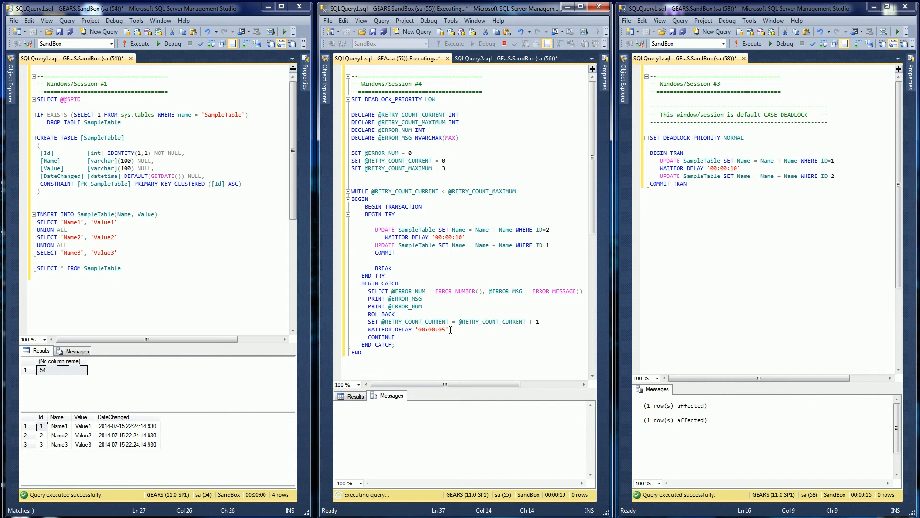
mouse_move(422, 346)
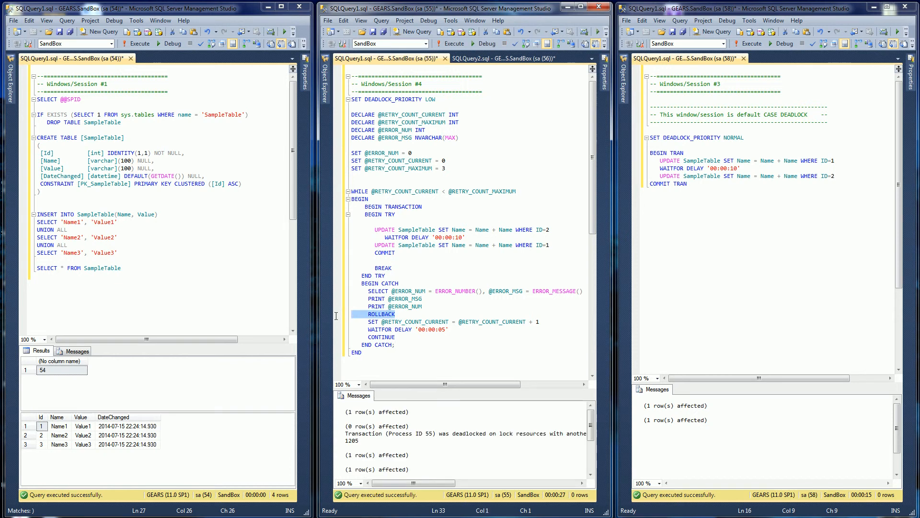
click(384, 253)
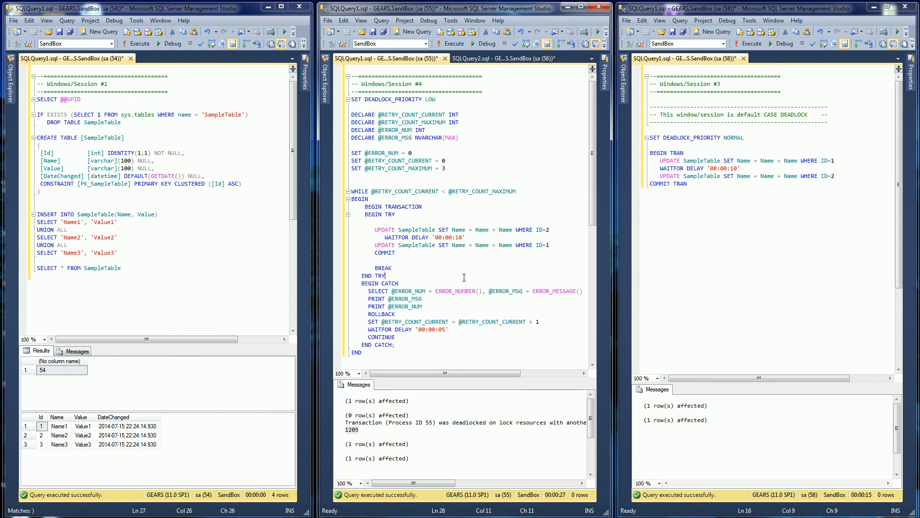
mouse_move(505, 291)
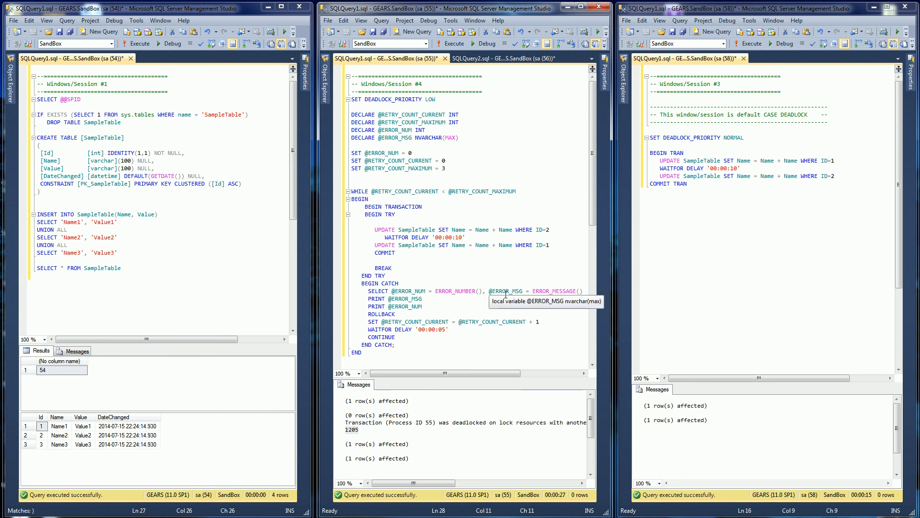
mouse_move(682, 303)
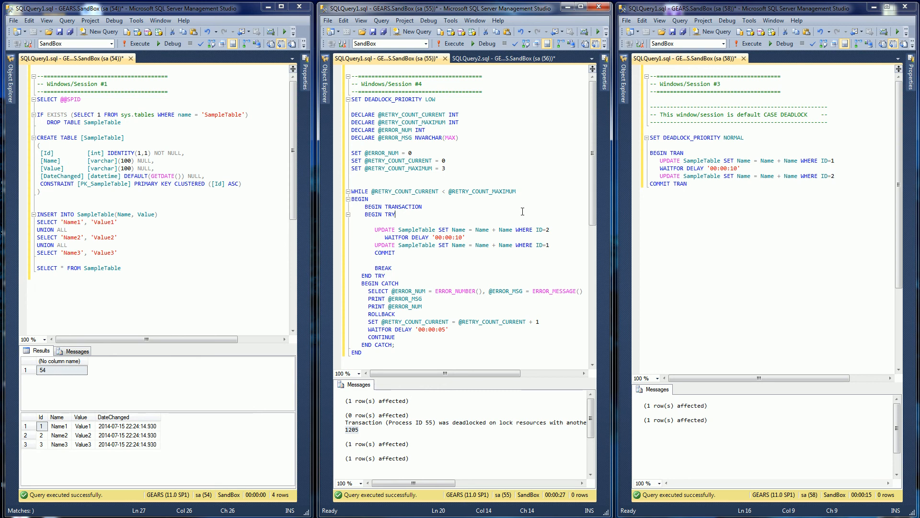
mouse_move(816, 198)
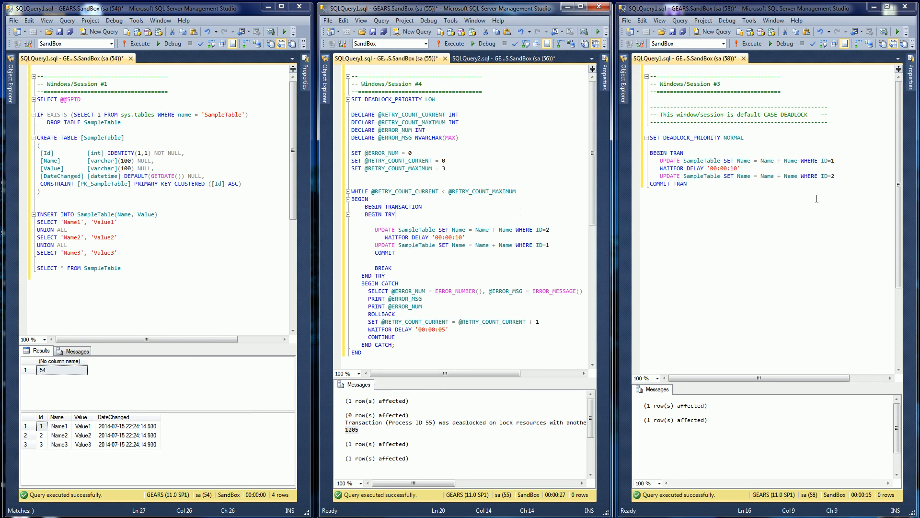